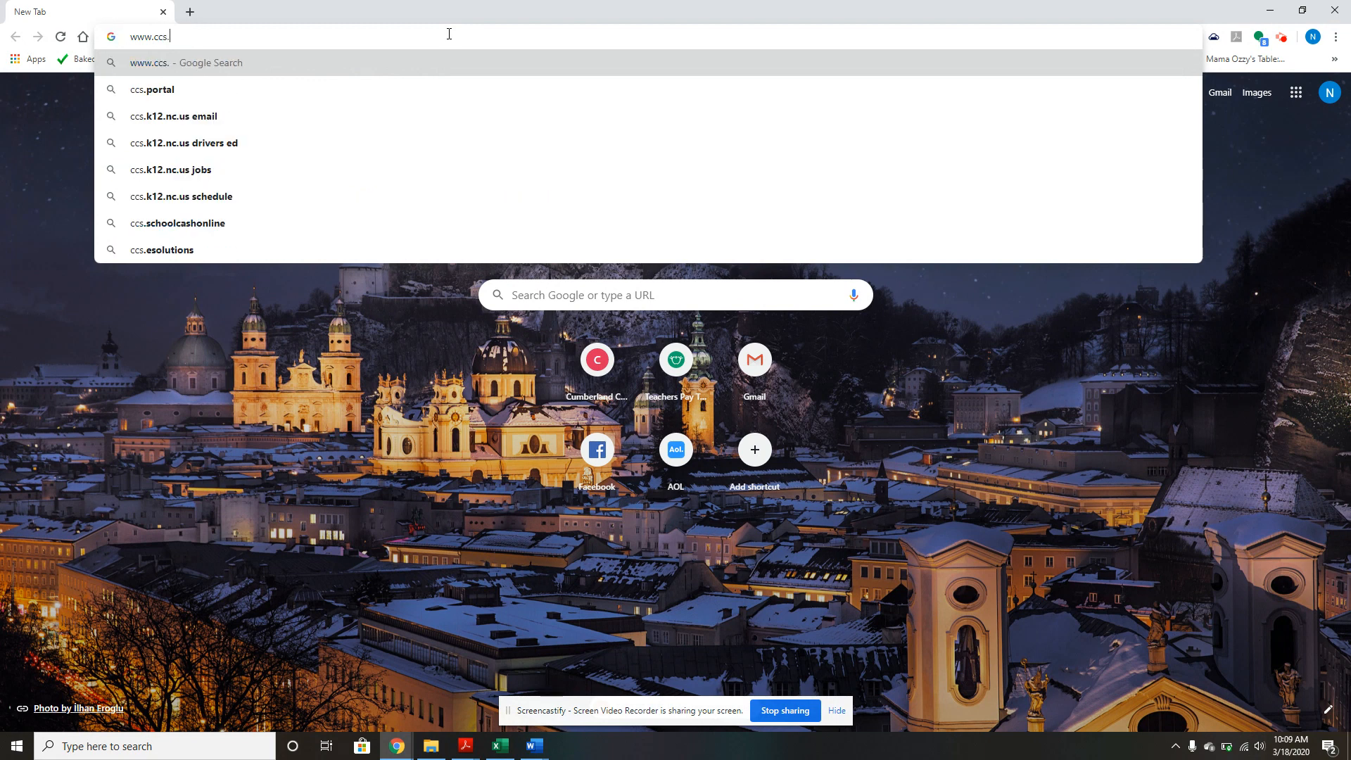
Load the Cumberland County Schools site at ccs.k12.nc.us
text(k12.nc.us)
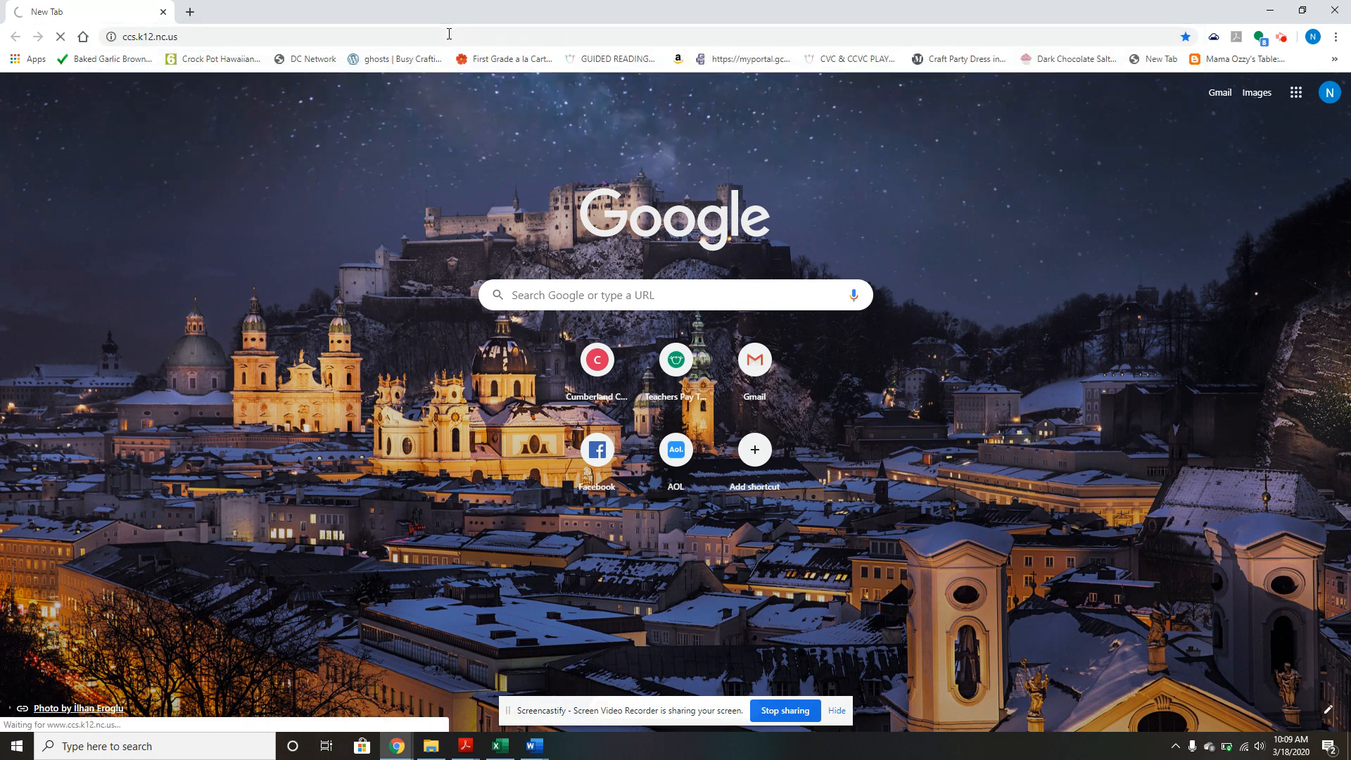
click(596, 359)
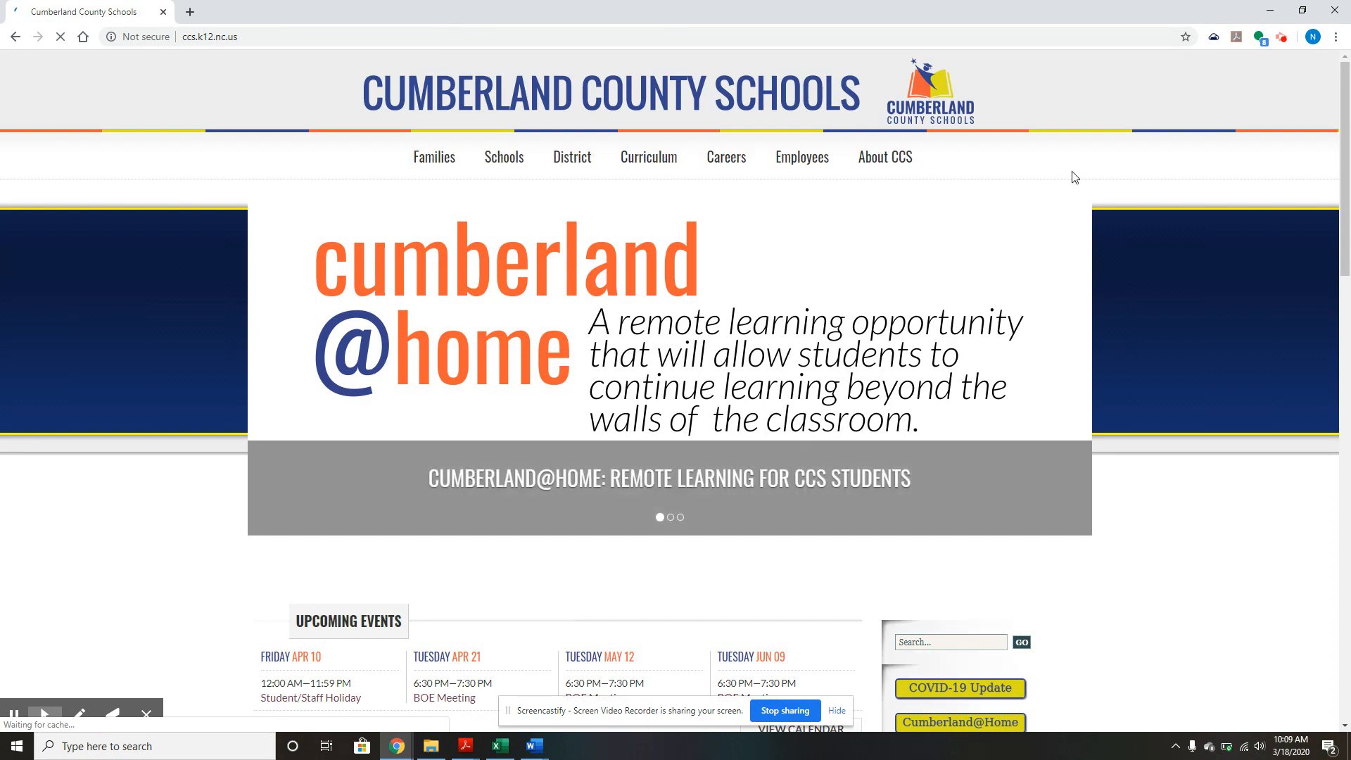
Reach the footer and follow the Home Base Login (IAM) link under Employee Resources
scroll(down, 3)
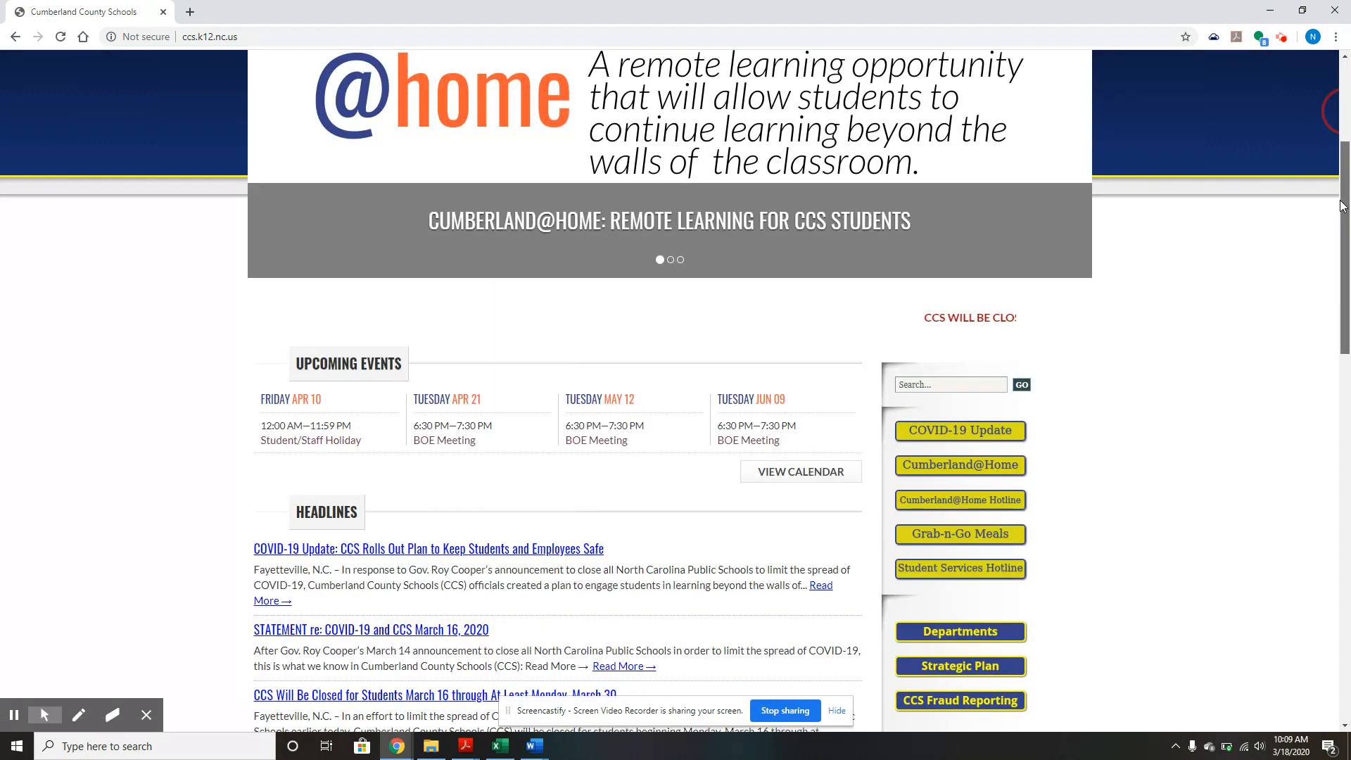
scroll(down, 3)
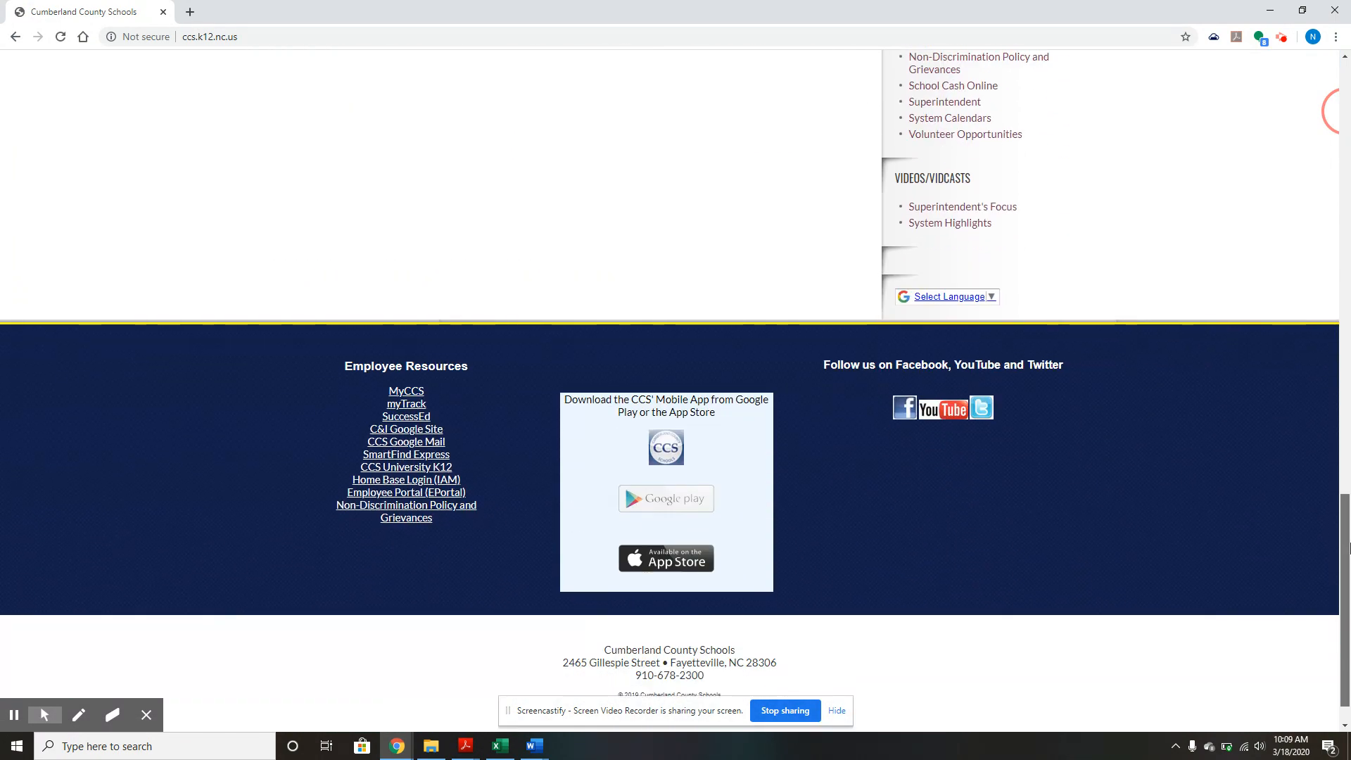
scroll(down, 3)
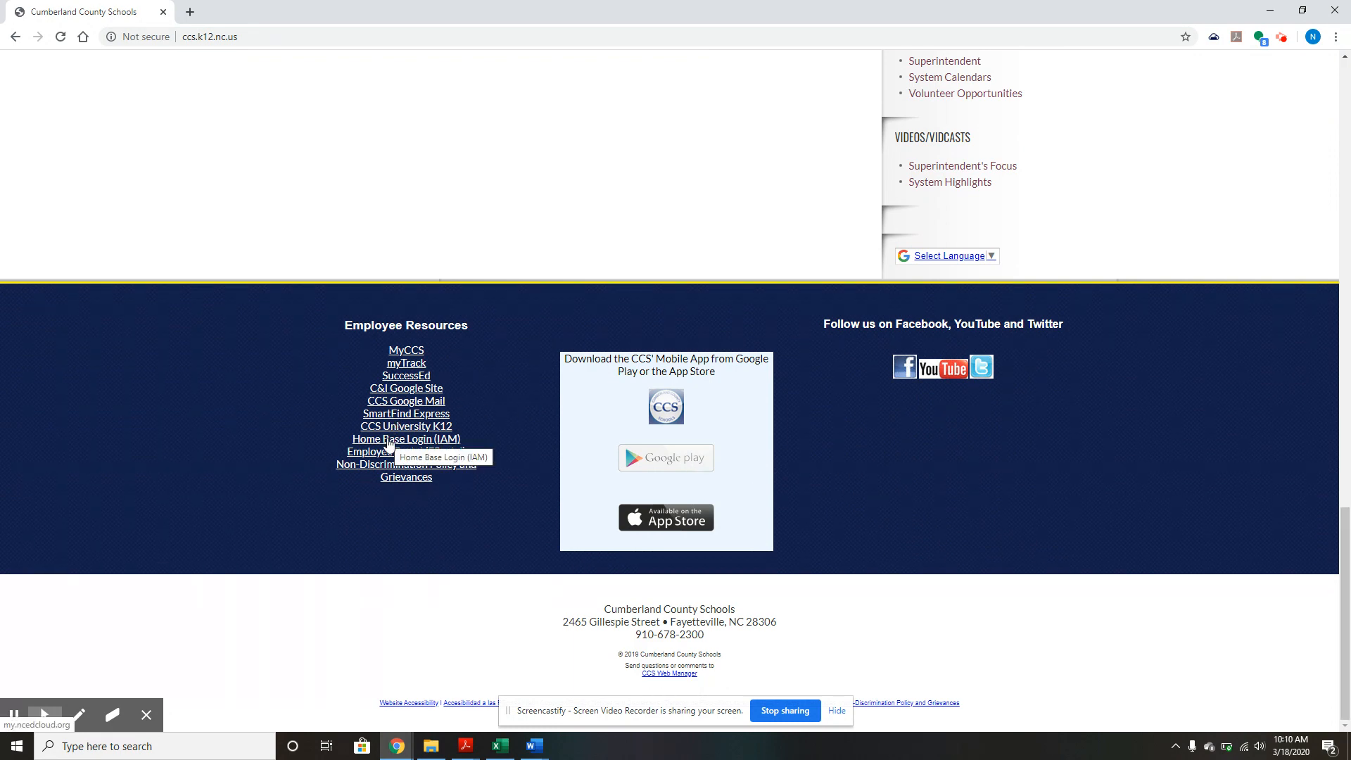
click(406, 439)
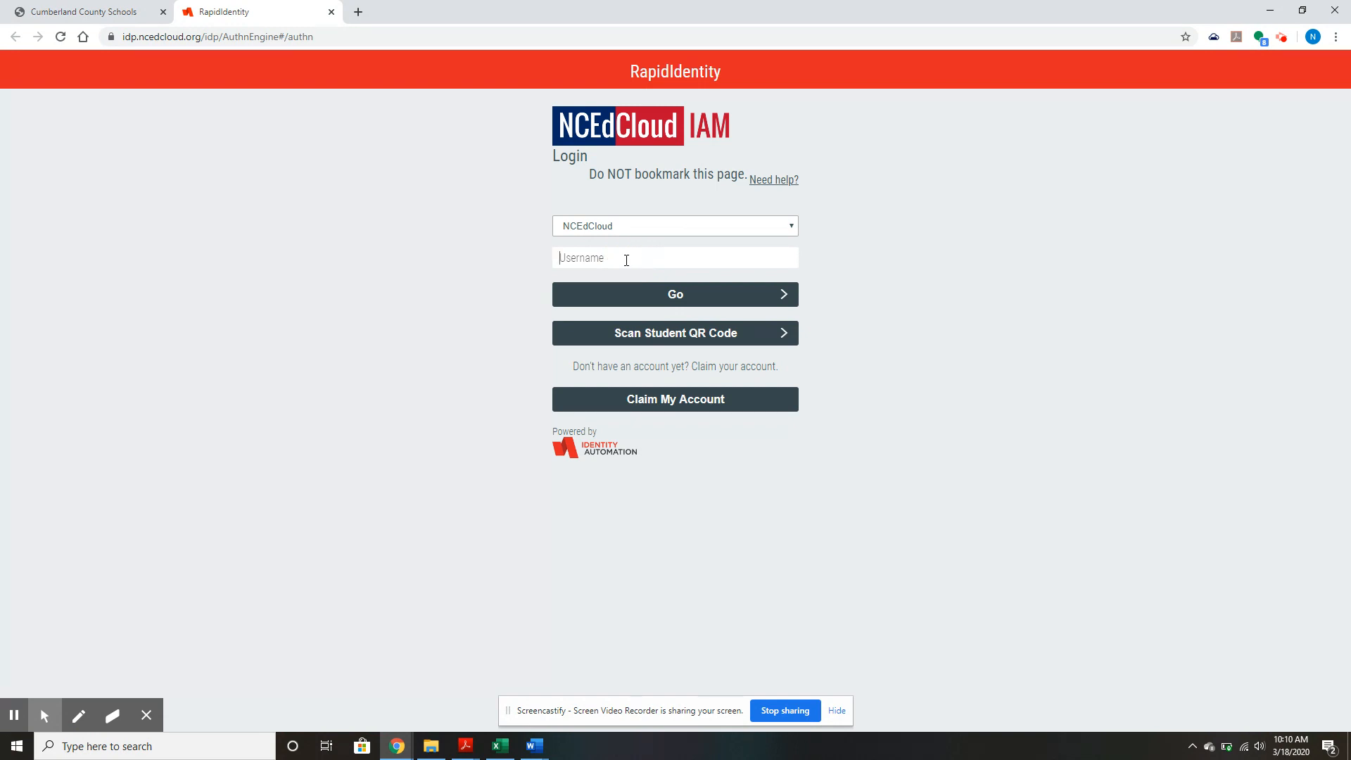
Enter the student's username and password and submit to reach the SuccessMaker home
click(674, 294)
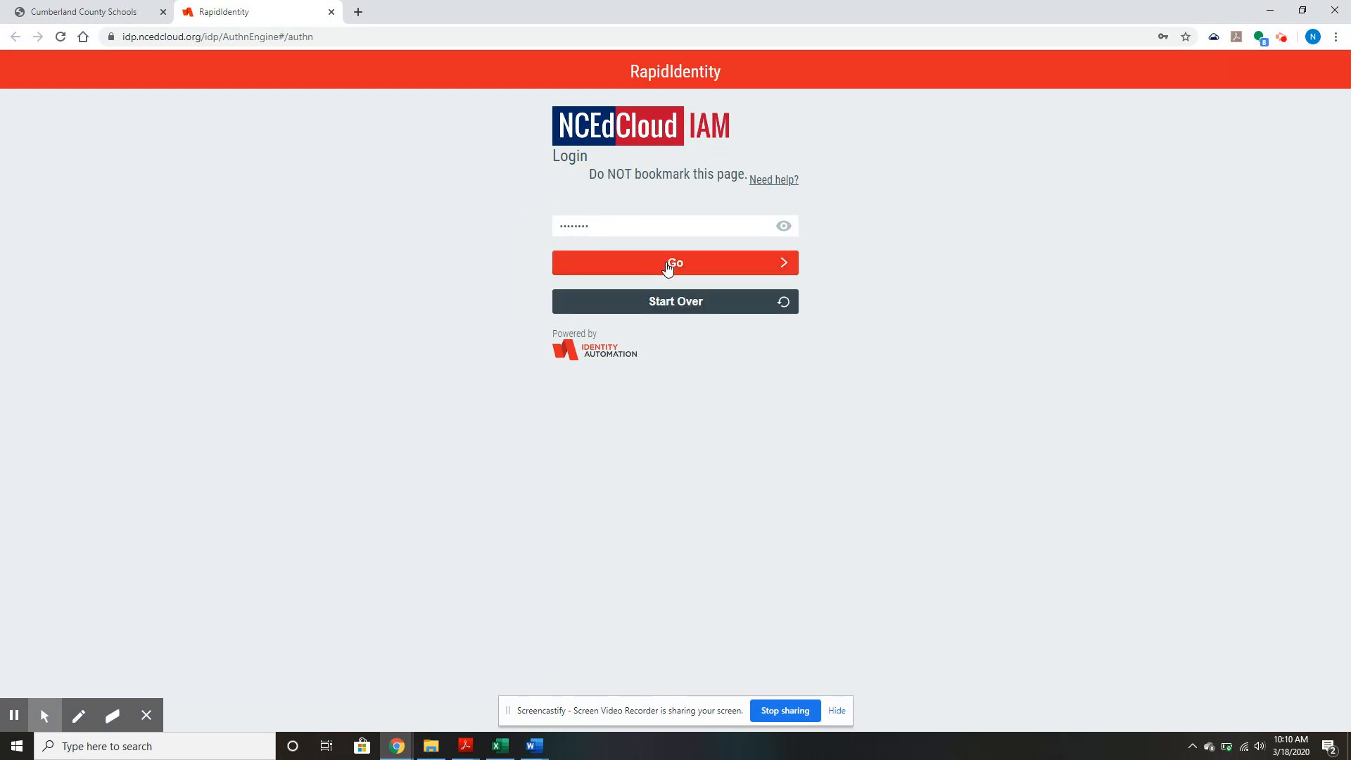
click(675, 263)
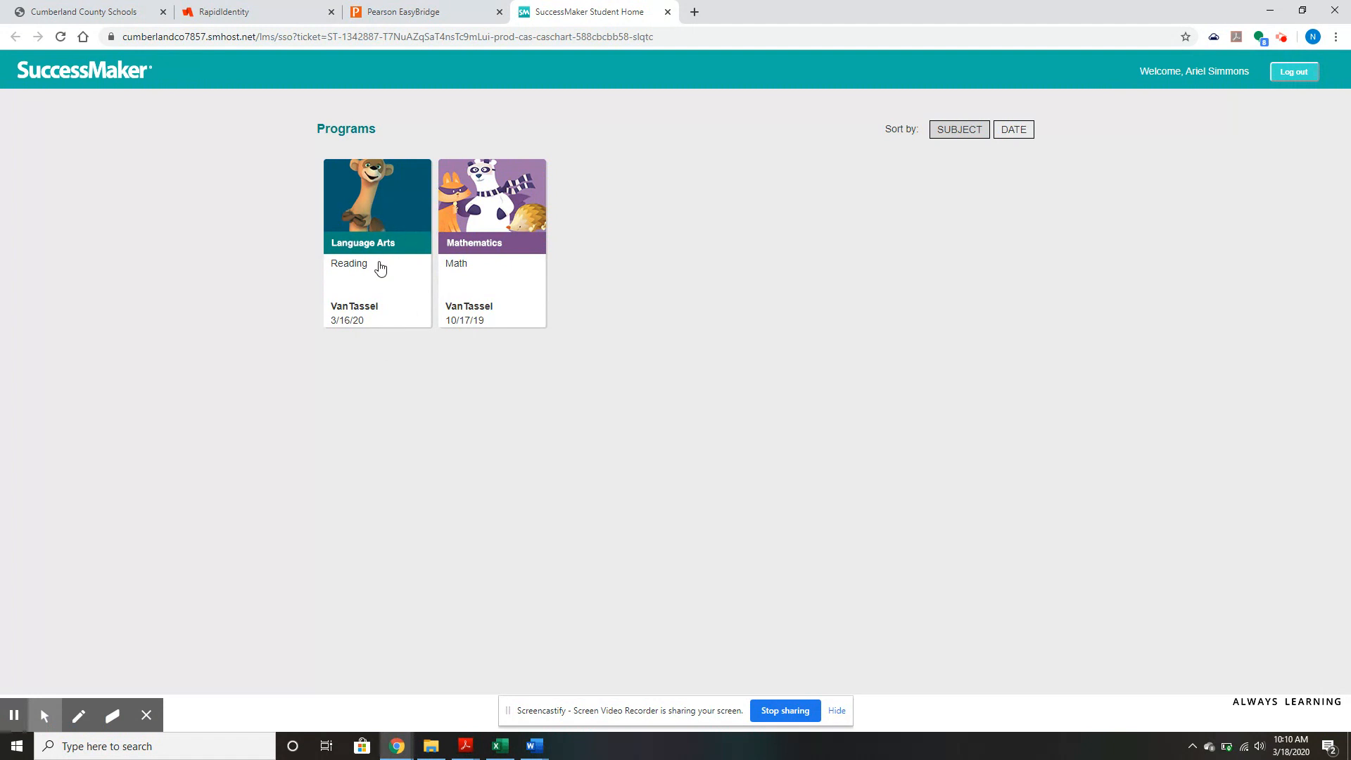
mouse_move(349, 263)
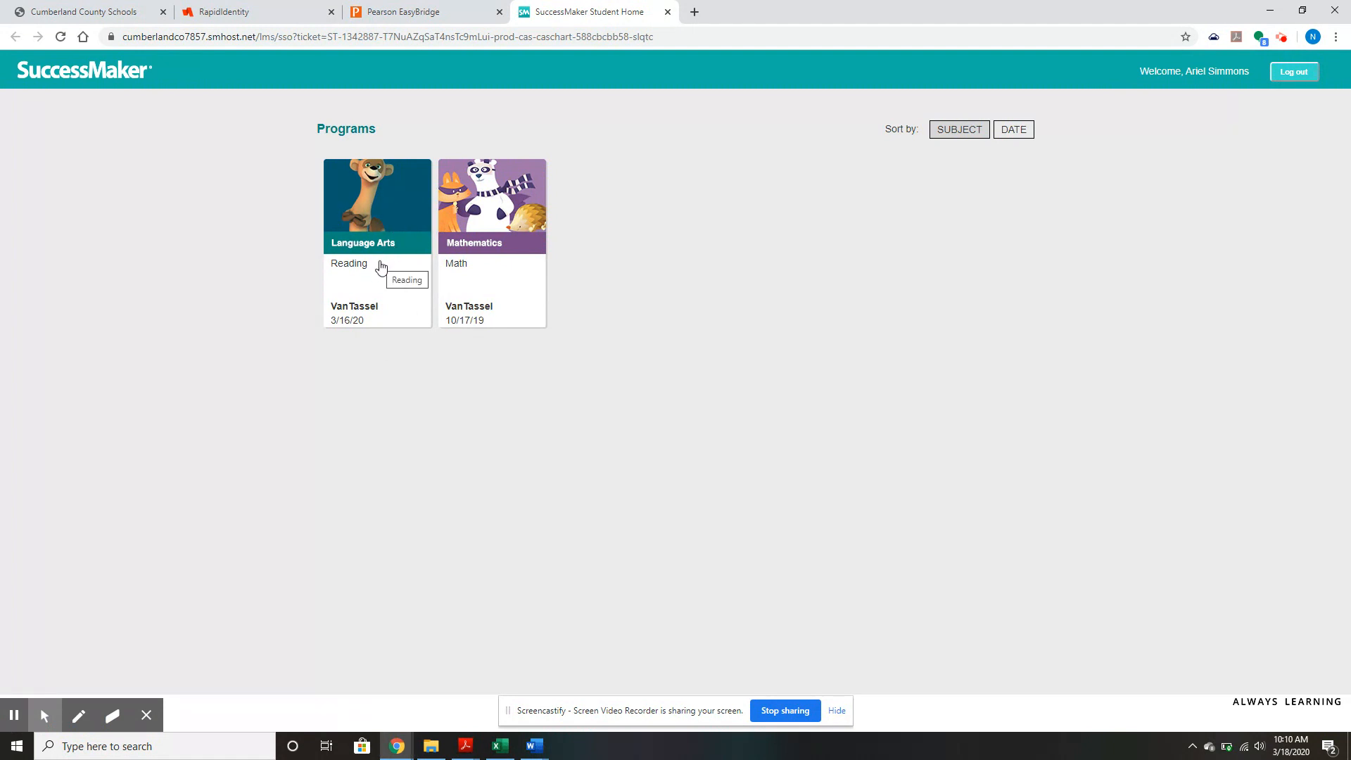
mouse_move(439, 282)
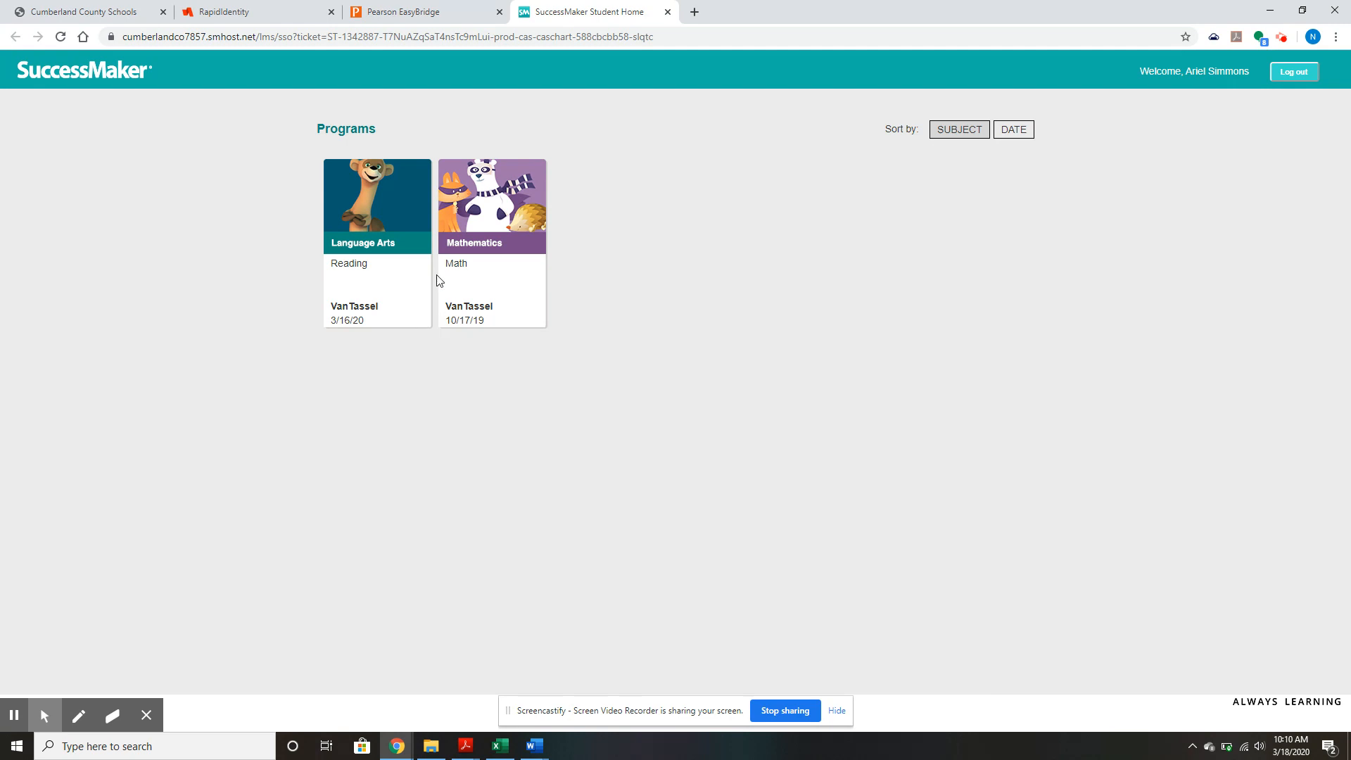
mouse_move(507, 304)
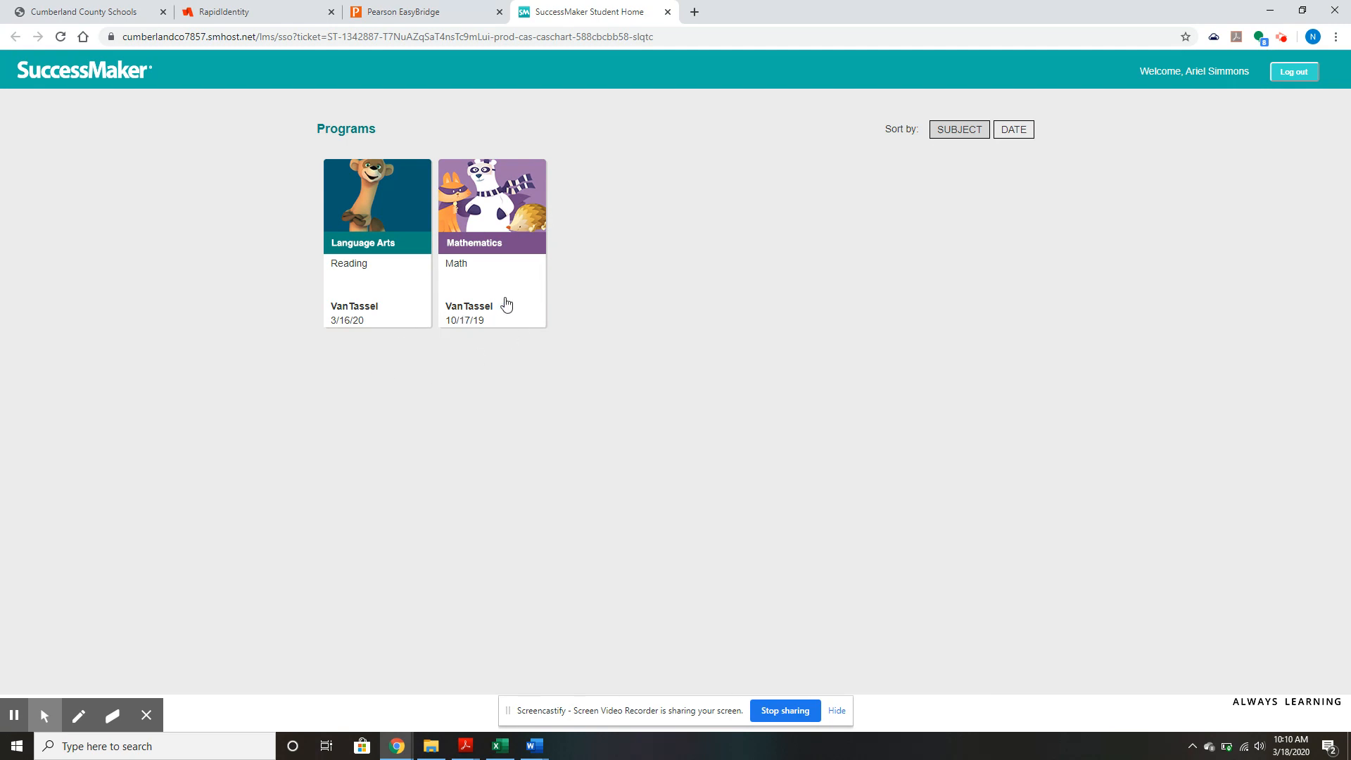
mouse_move(699, 10)
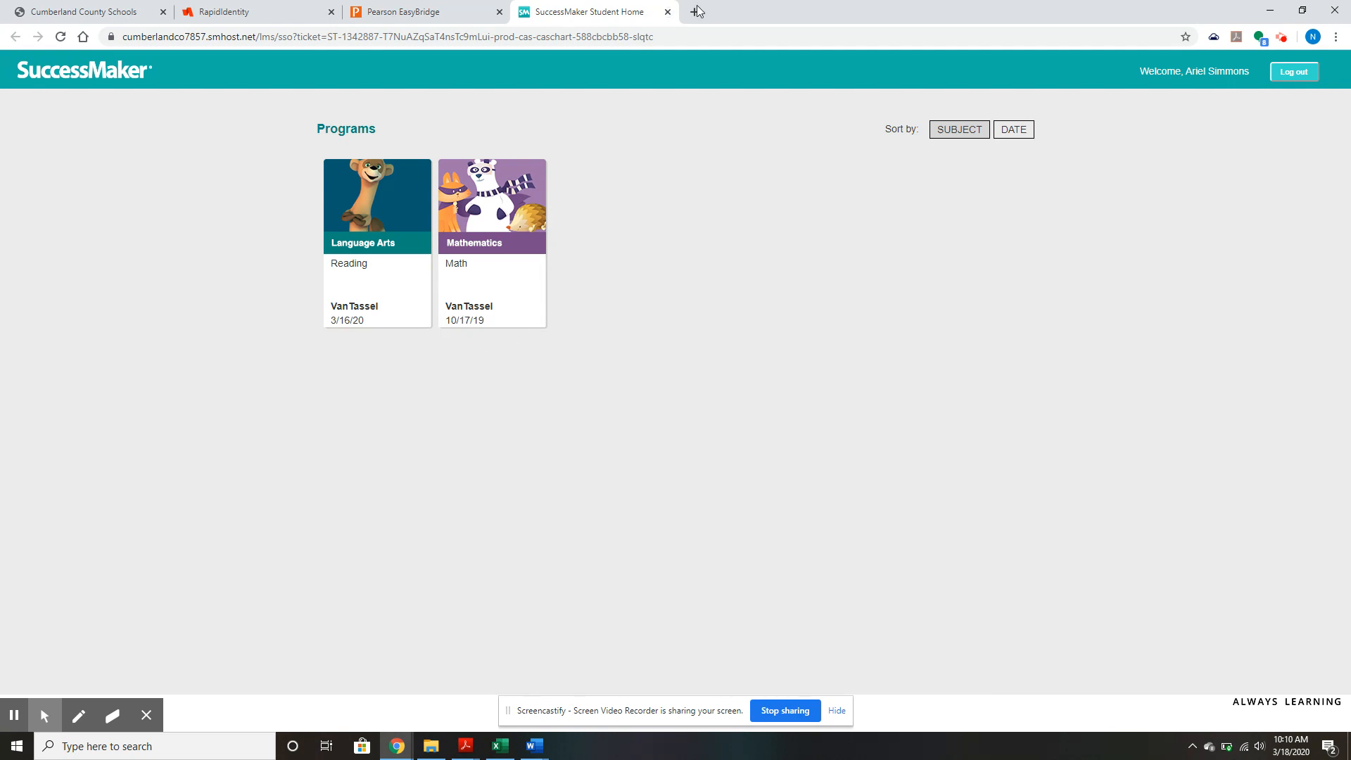
mouse_move(774, 411)
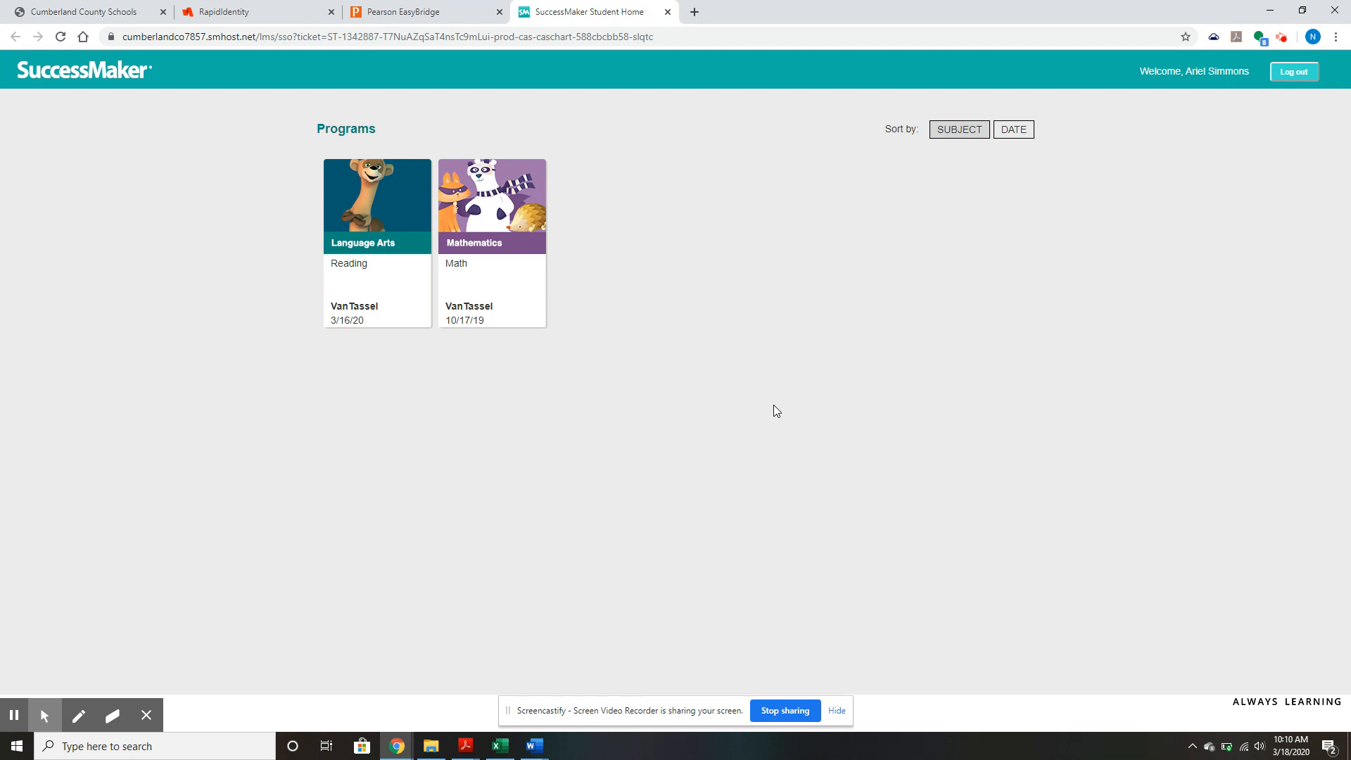